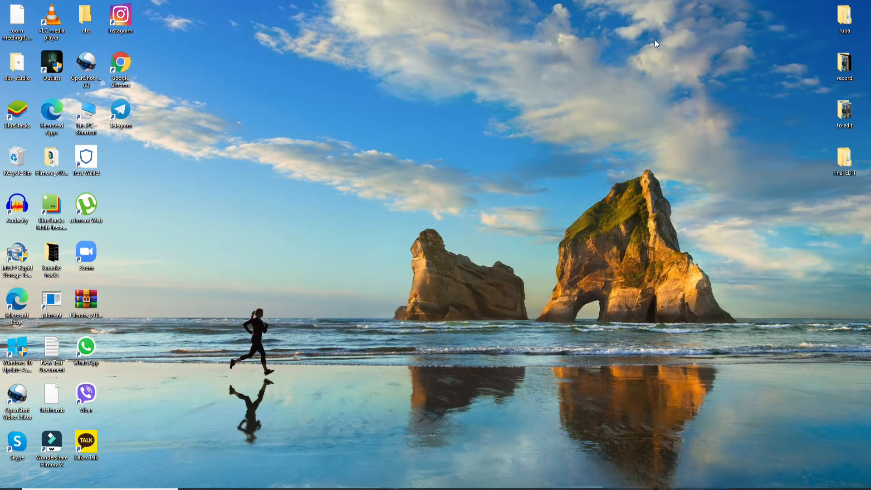
mouse_move(642, 5)
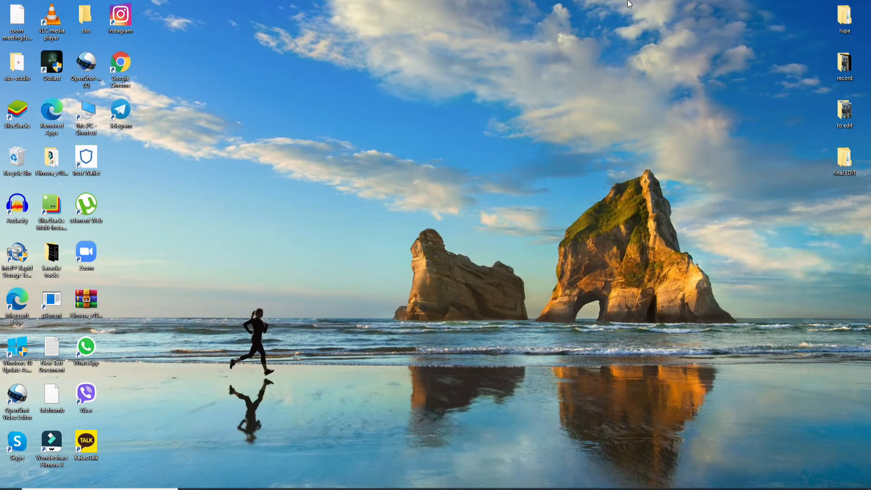
double_click(120, 69)
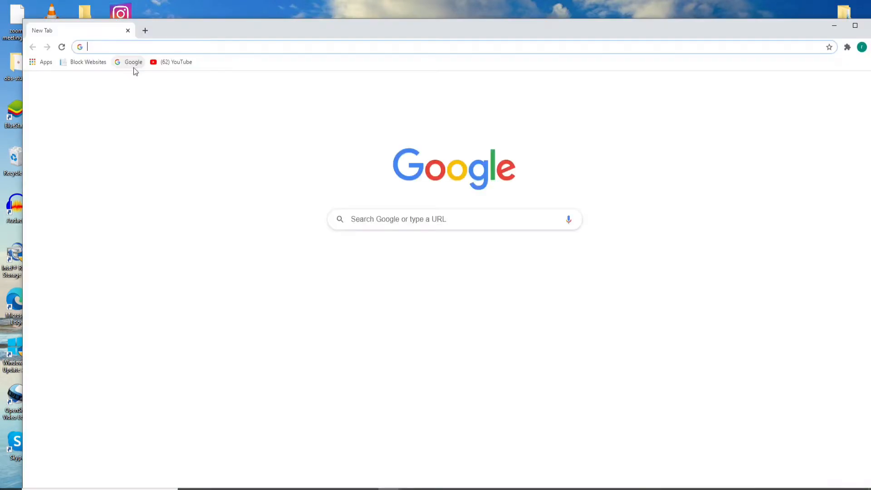
left_click(855, 25)
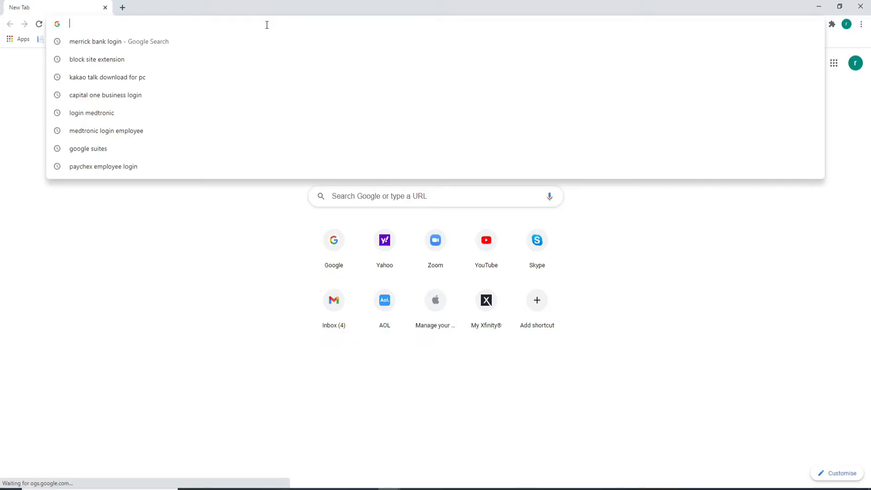
type("www.pnc.com")
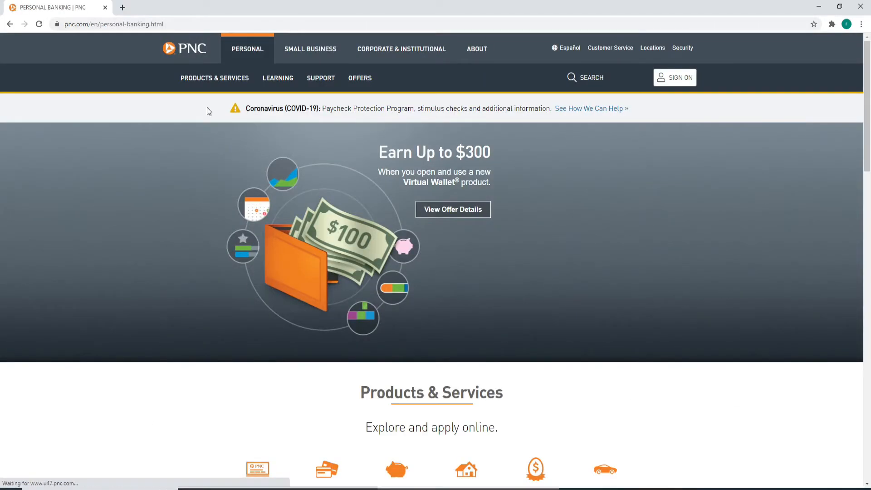
mouse_move(640, 457)
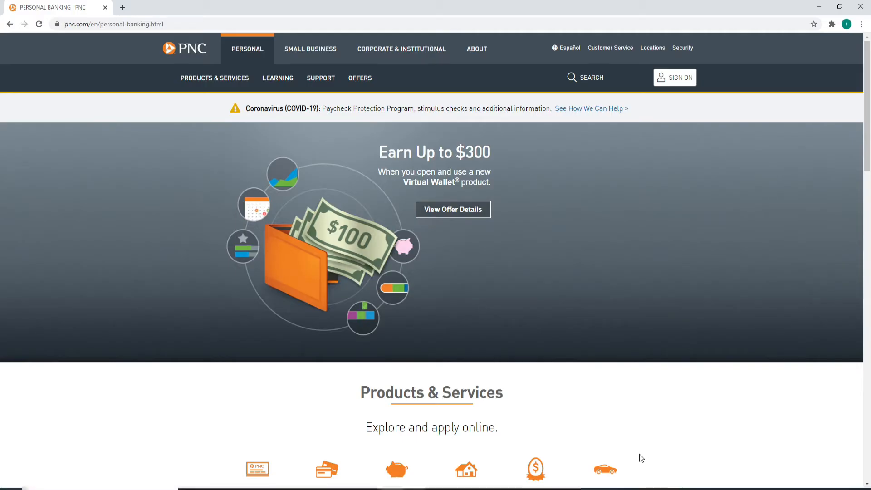
Step: Open the SIGN ON panel from the PNC page header
left_click(674, 77)
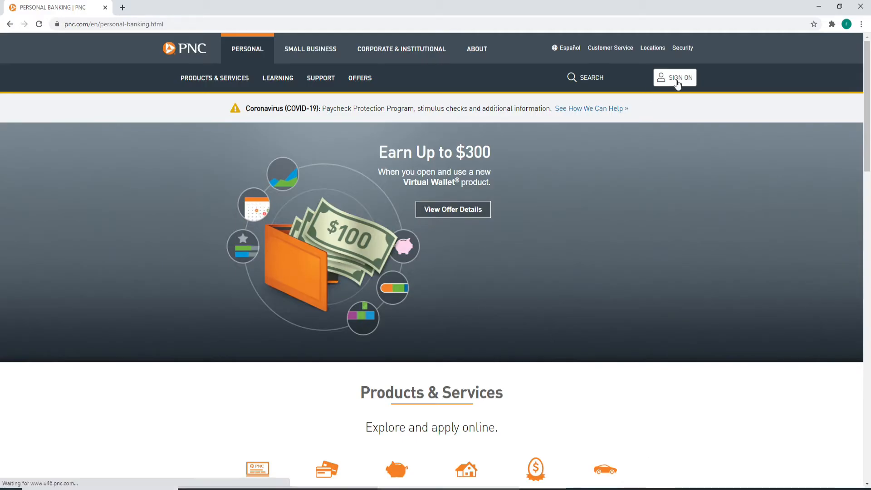
left_click(675, 77)
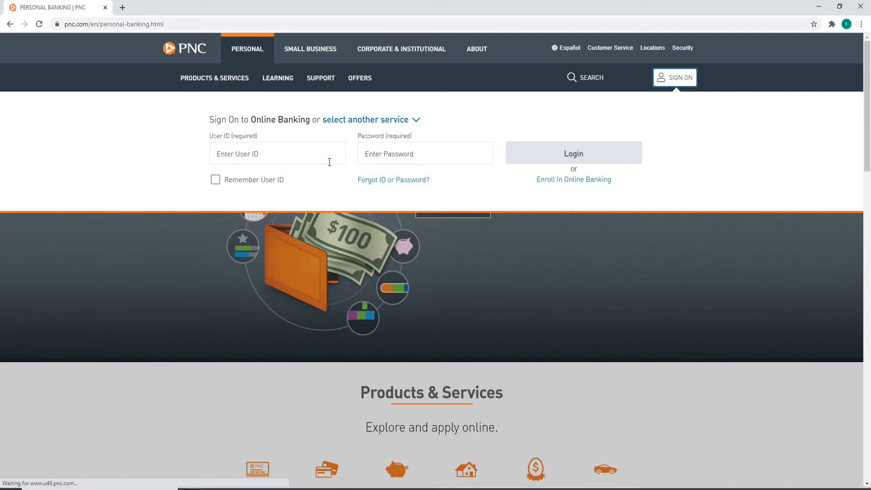
Step: Enter 'rupadulal123' as the User ID and move to the Password field
left_click(278, 154)
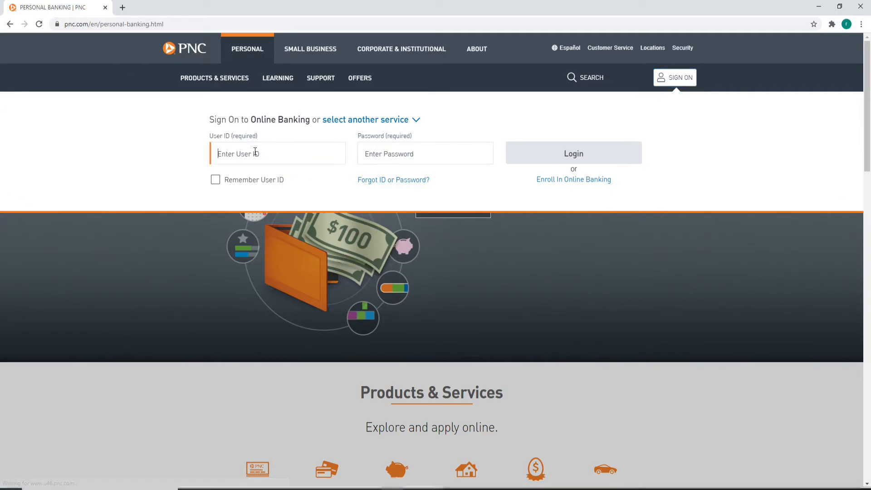
mouse_move(267, 151)
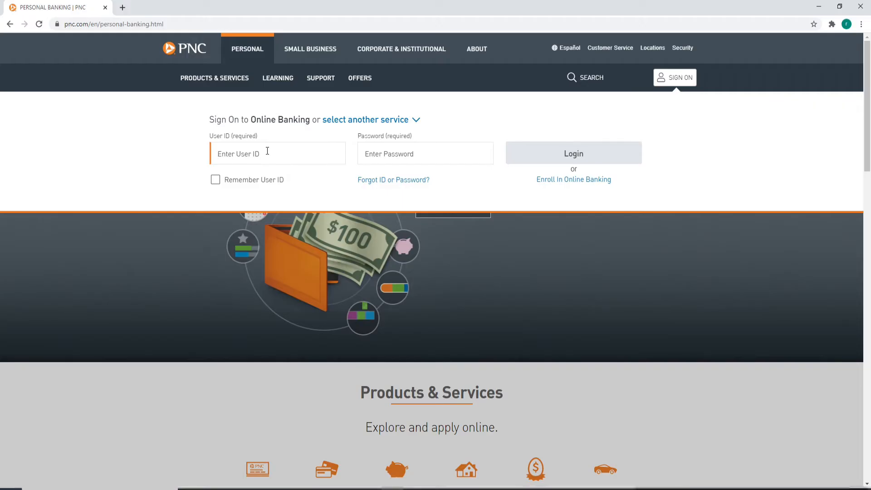
type("rupadulal123")
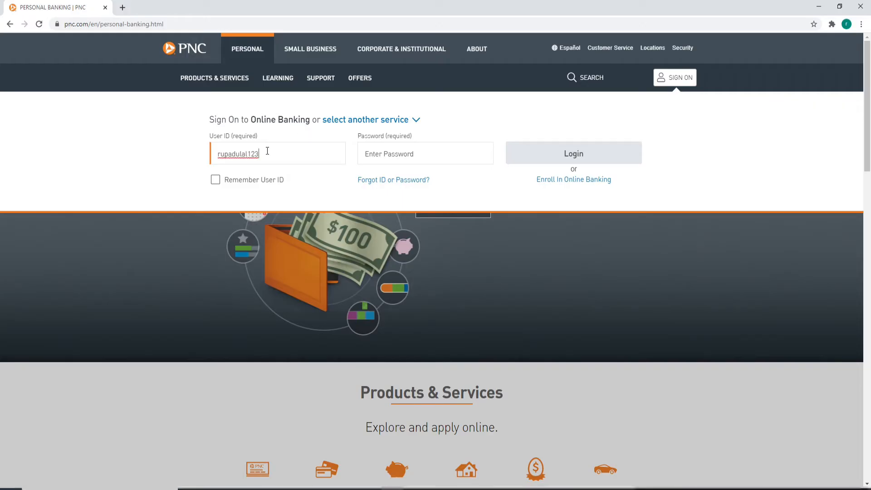
left_click(425, 153)
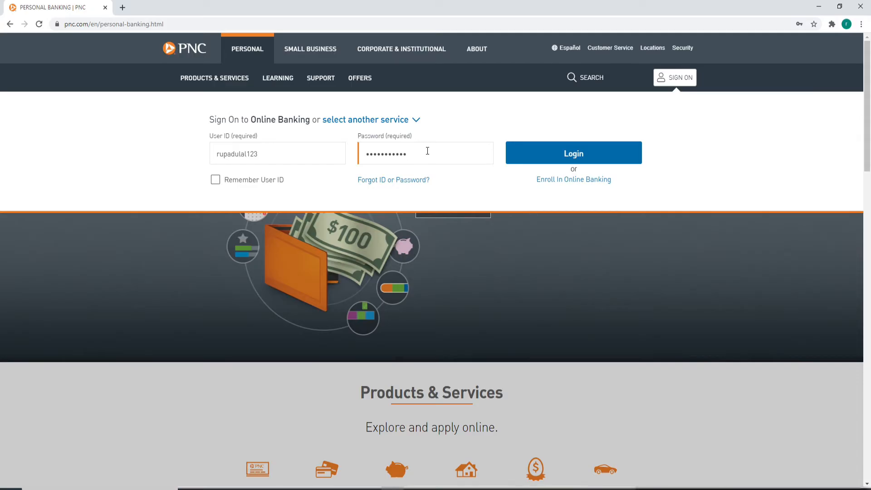
mouse_move(393, 153)
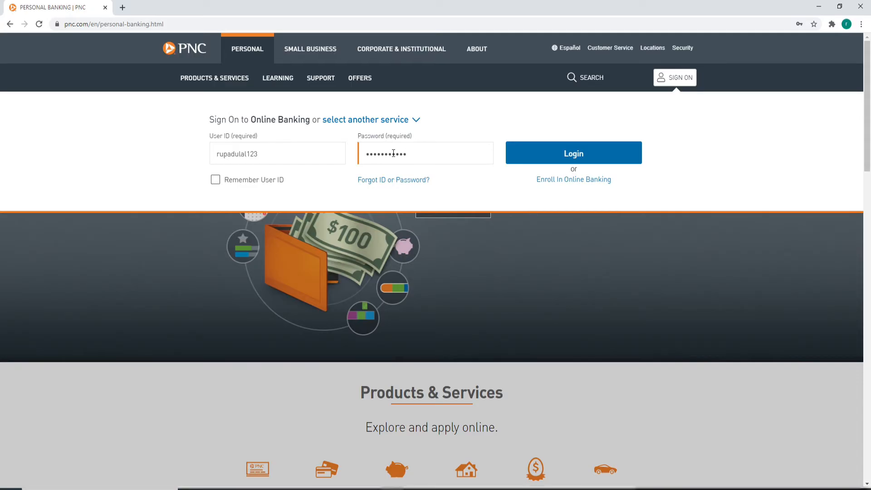
left_click(215, 179)
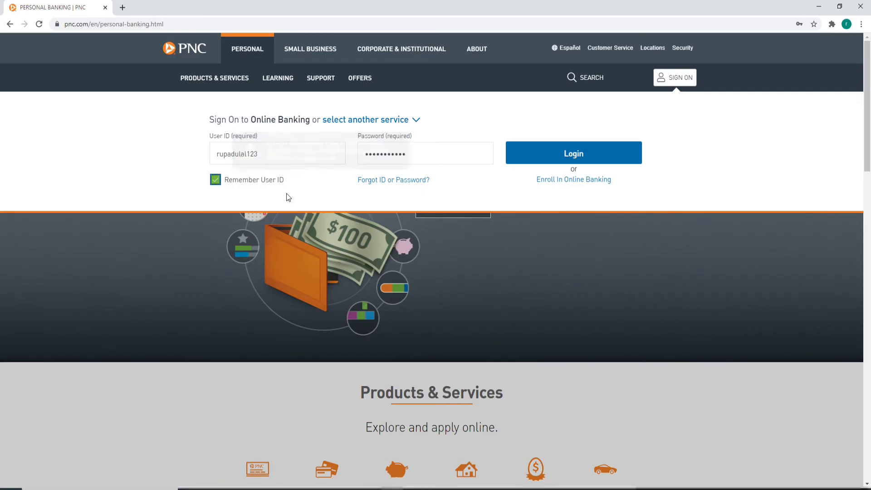
mouse_move(253, 186)
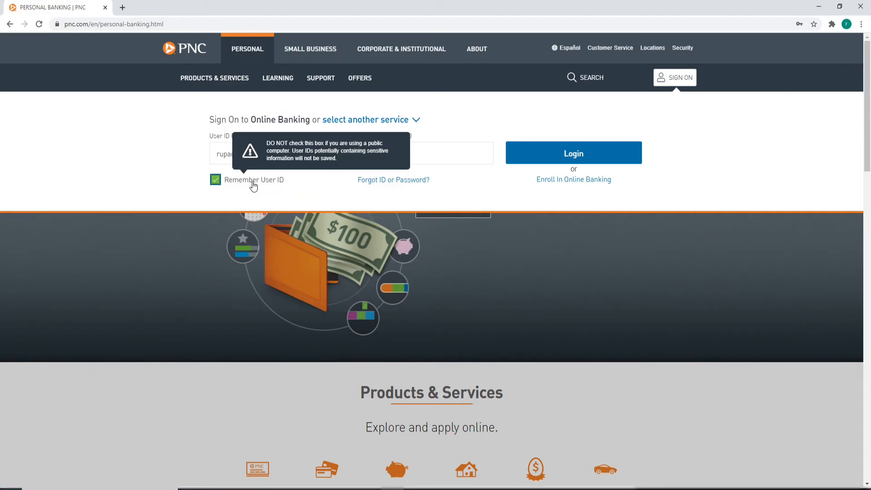
left_click(215, 179)
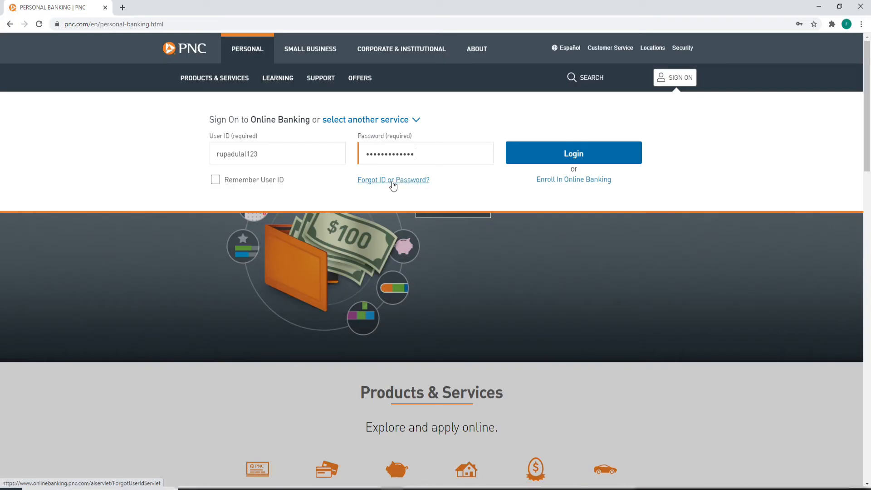
mouse_move(389, 191)
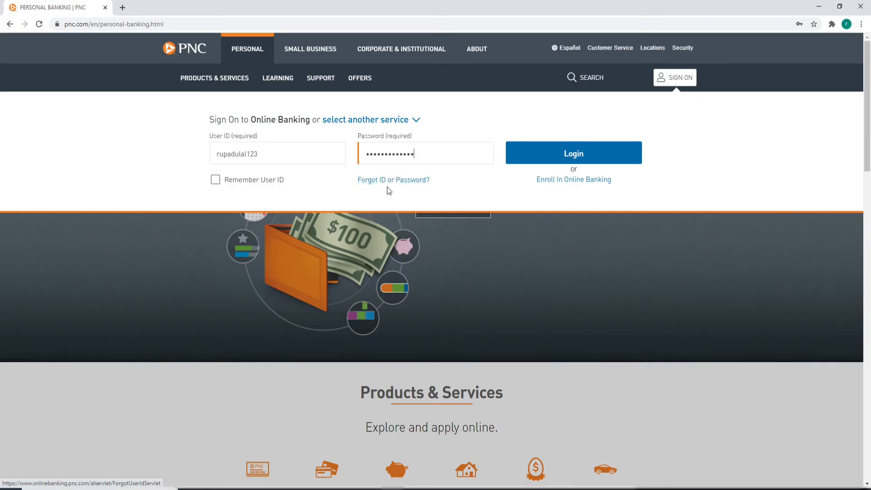
mouse_move(393, 180)
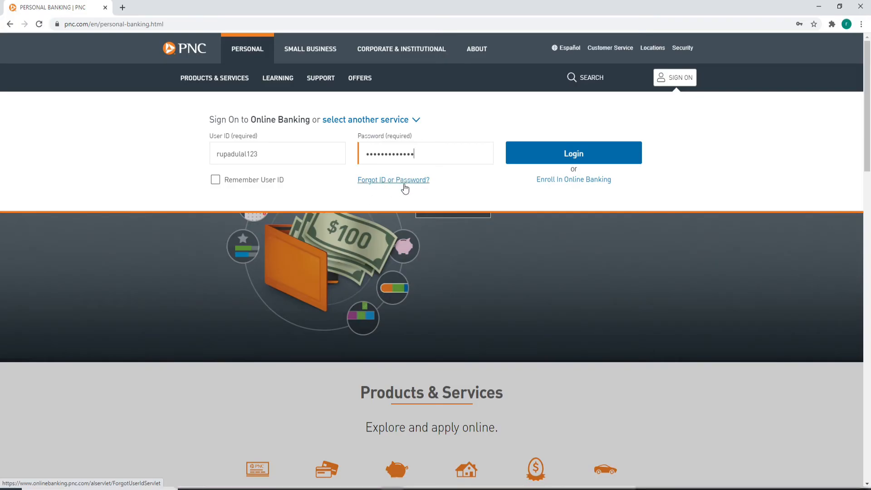
mouse_move(394, 180)
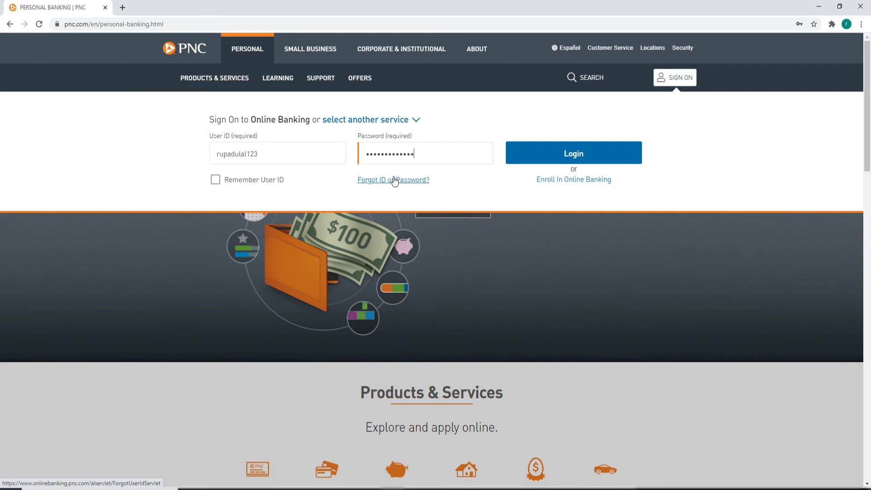
mouse_move(573, 179)
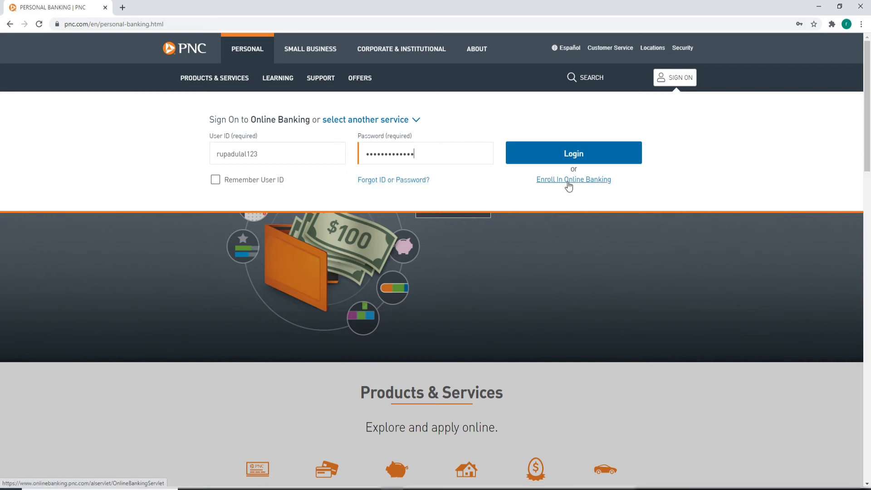
mouse_move(597, 191)
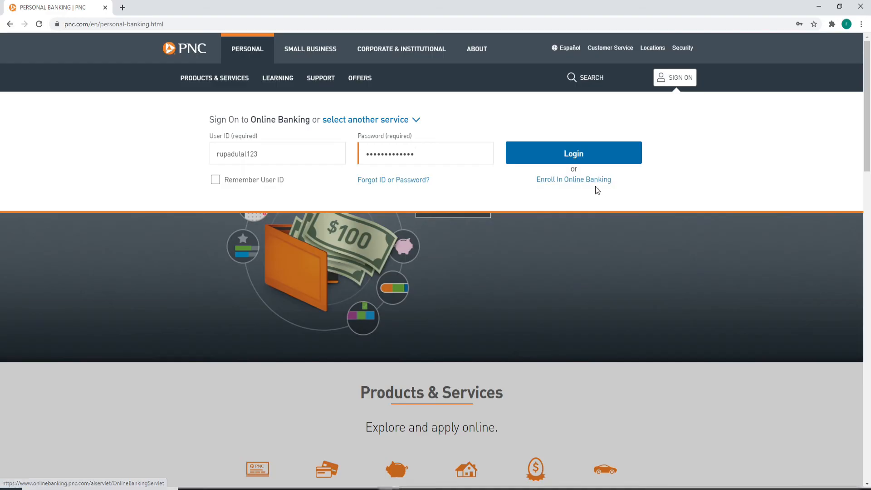
mouse_move(581, 180)
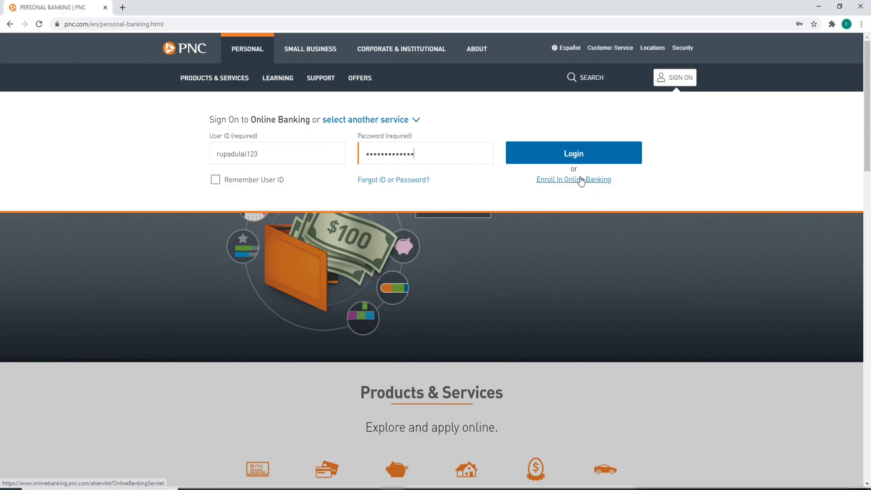
left_click(278, 154)
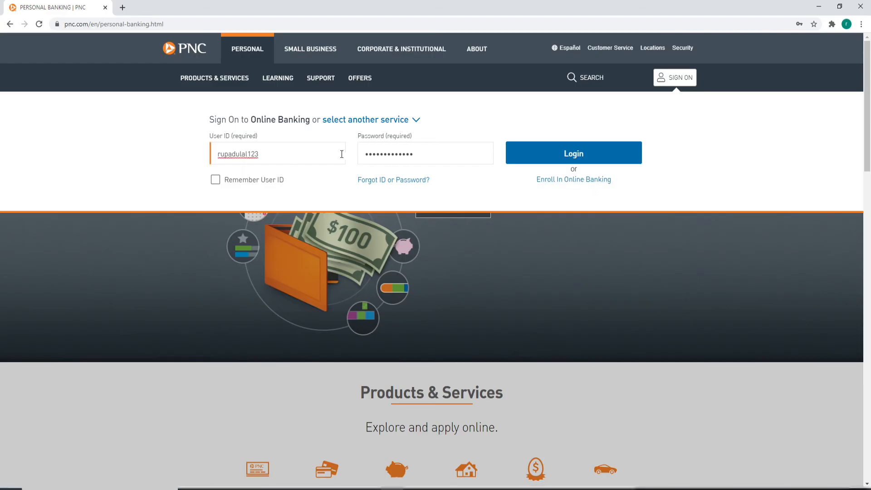